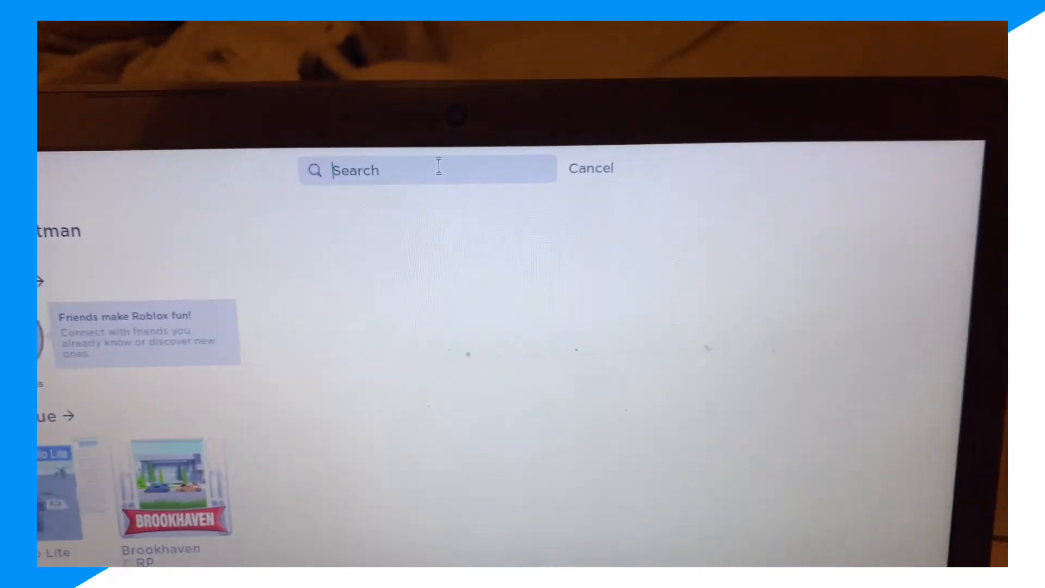
- Search Roblox for "studio lite" to list the matching experiences
type("studio lite")
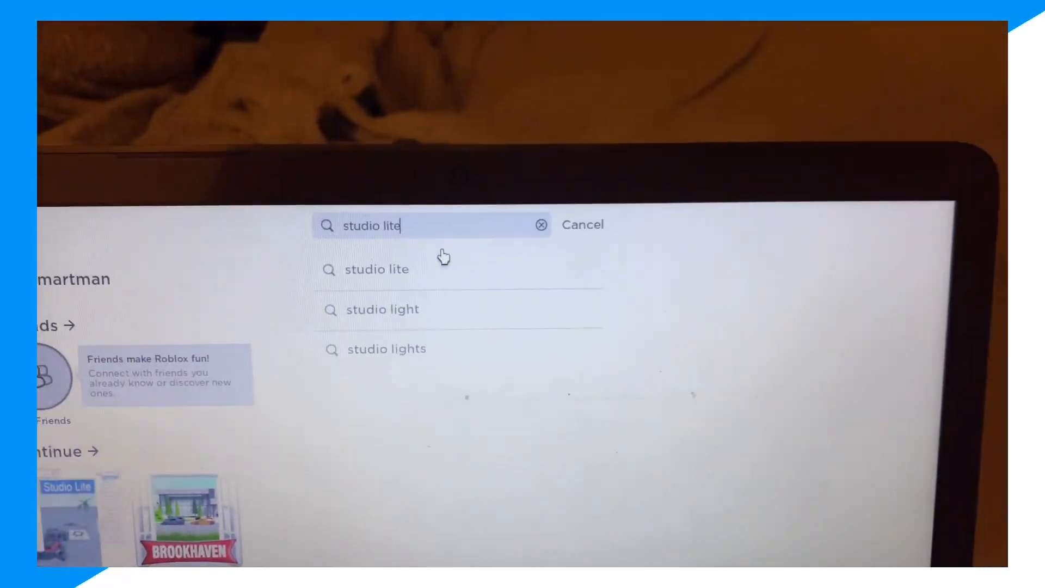
left_click(580, 224)
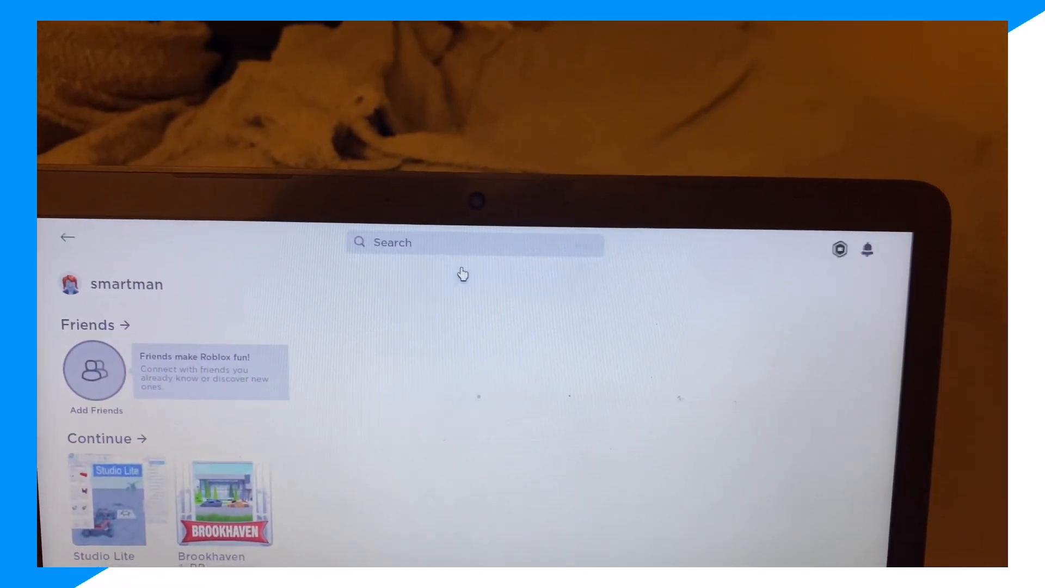
type("studio lite")
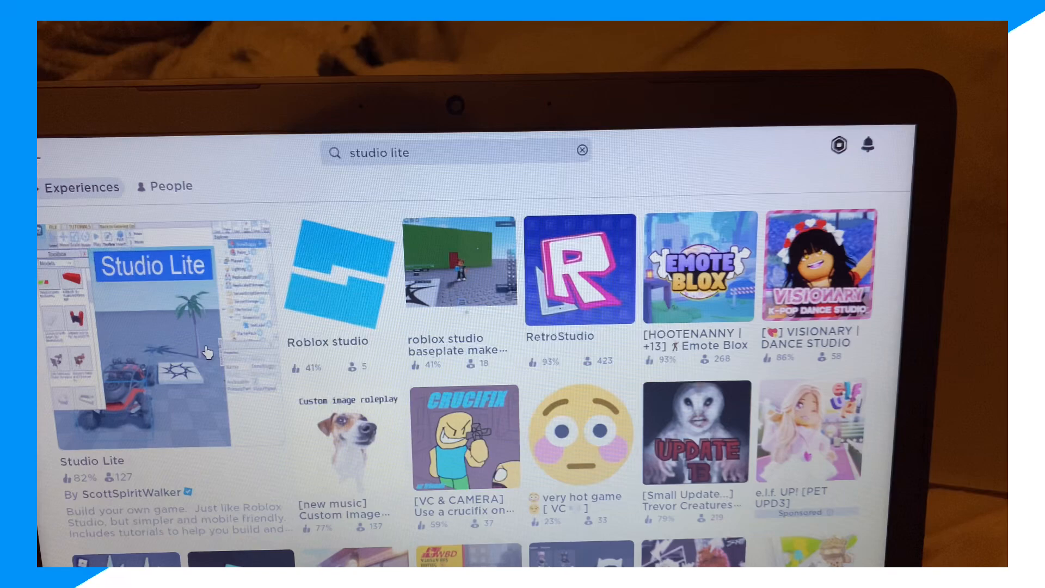
- Open the Studio Lite experience page from the results and launch it with Play
left_click(157, 264)
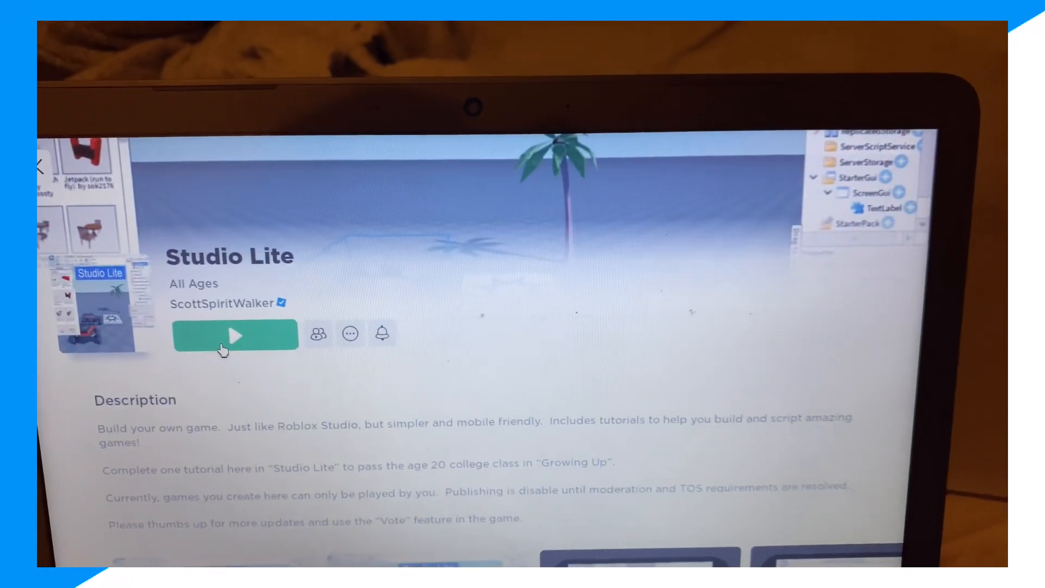
left_click(235, 334)
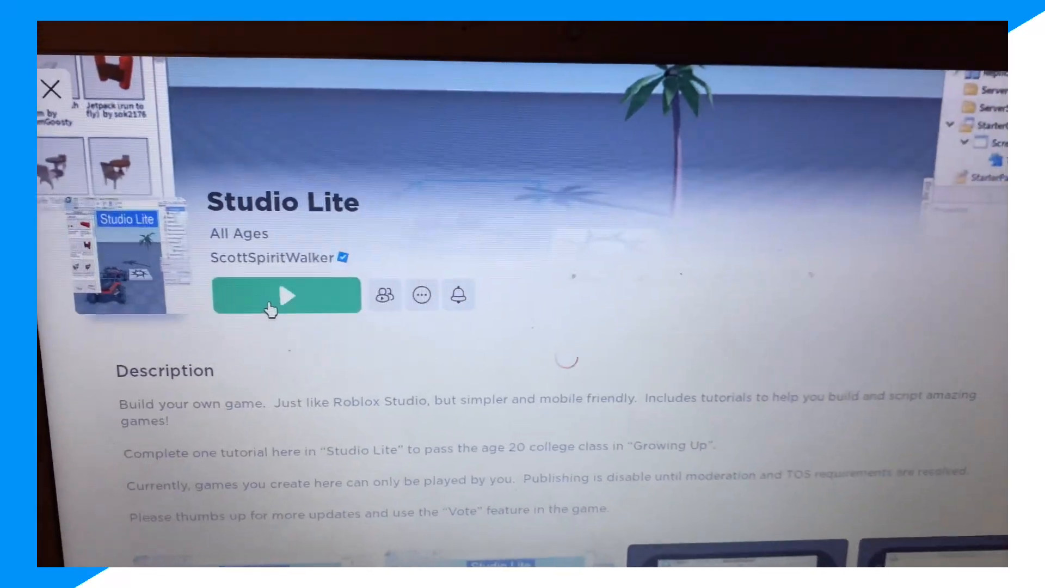
left_click(285, 295)
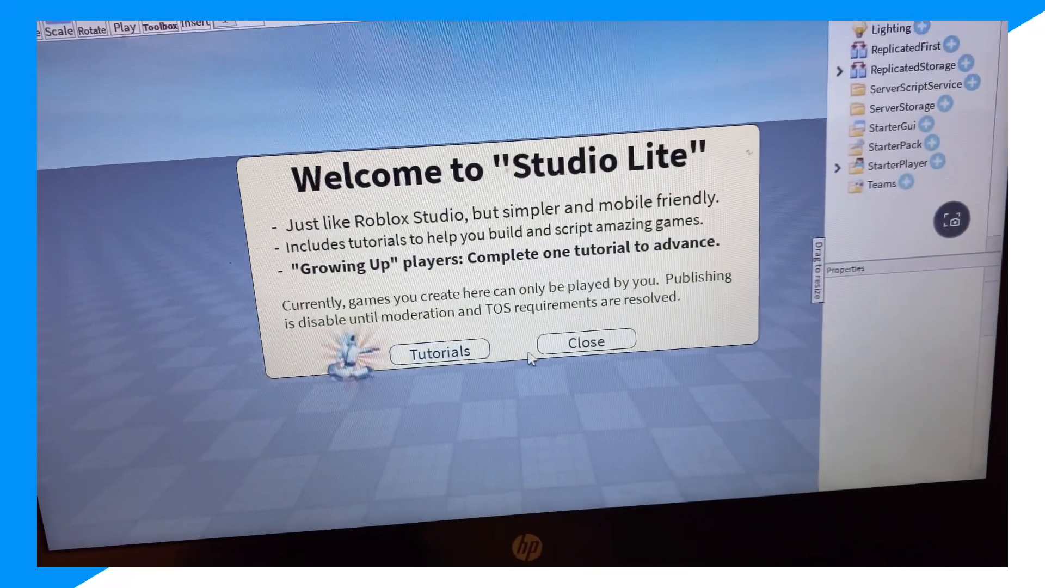
- Dismiss the Welcome to "Studio Lite" dialog to reveal the empty building workspace
left_click(586, 342)
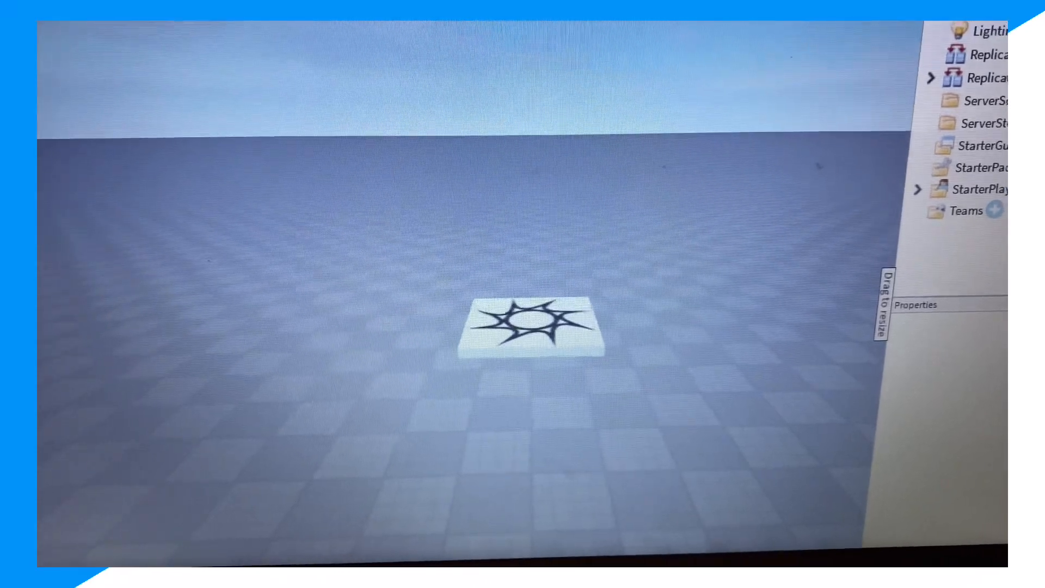
- Show the Toolbox panel of ready-made models such as a door and window
left_click(265, 73)
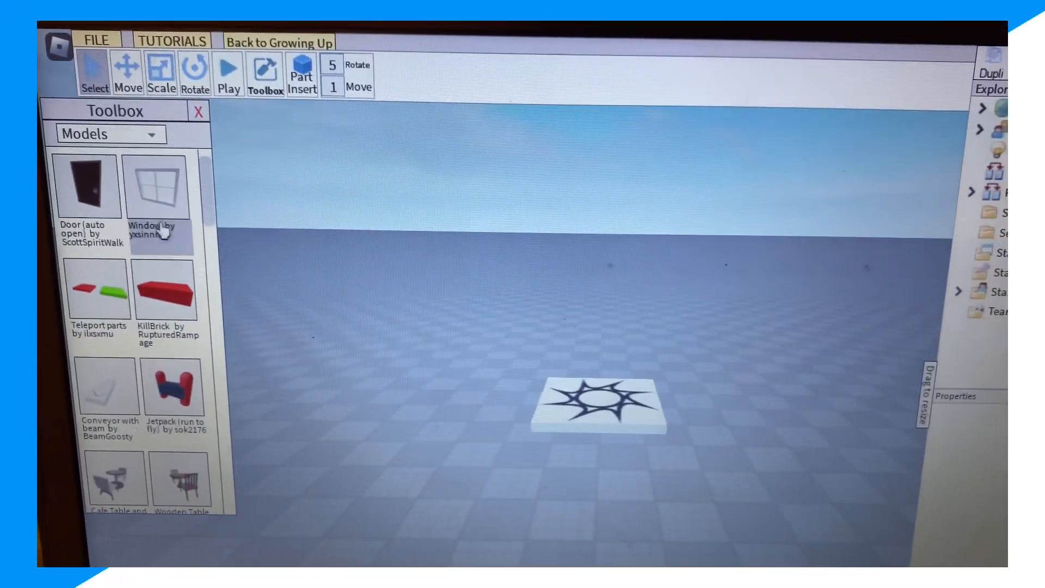